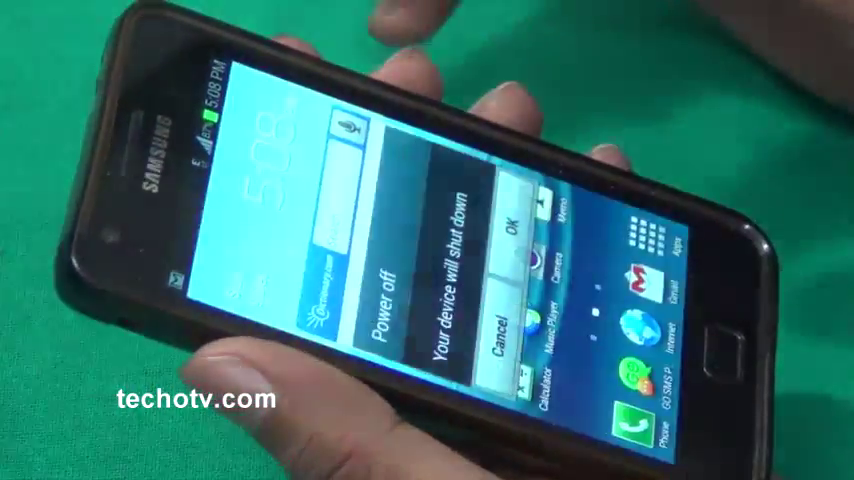
Confirm powering off the phone with OK so it can be started into recovery.
{"action": "left_click", "coordinate": [512, 234]}
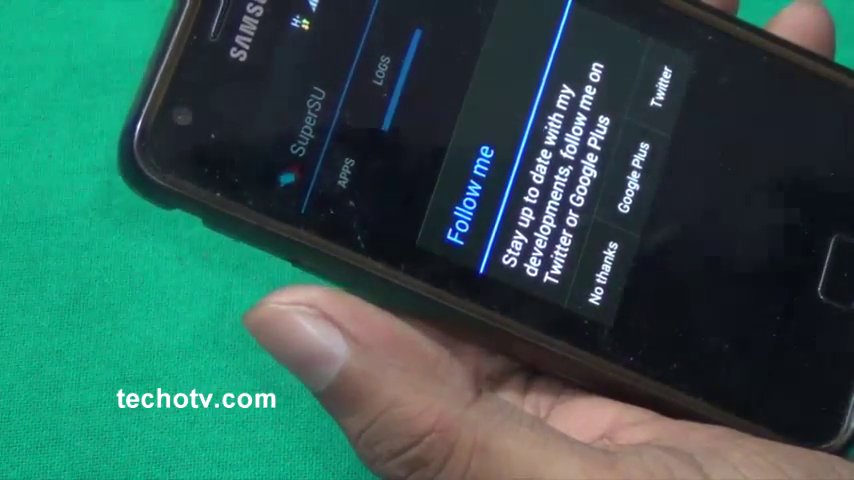
Dismiss the Follow me prompt with No thanks and check Enable Superuser is ticked.
{"action": "left_click", "coordinate": [601, 263]}
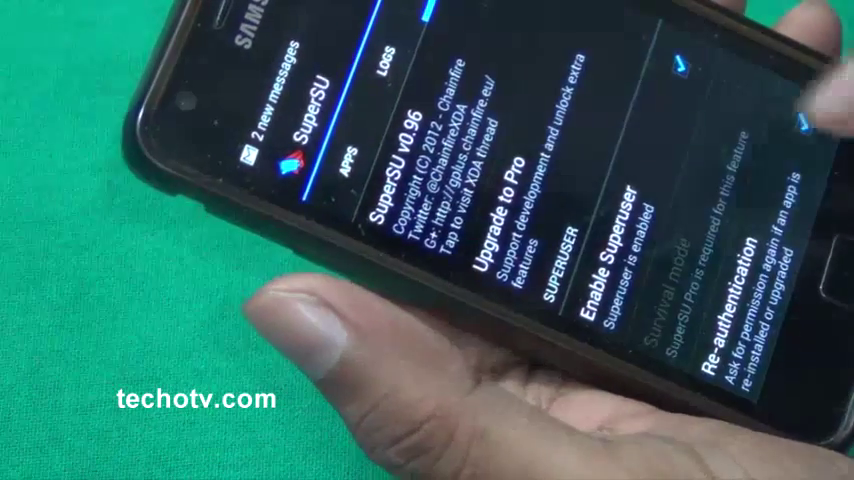
{"action": "scroll", "scroll_direction": "down", "scroll_amount": 3}
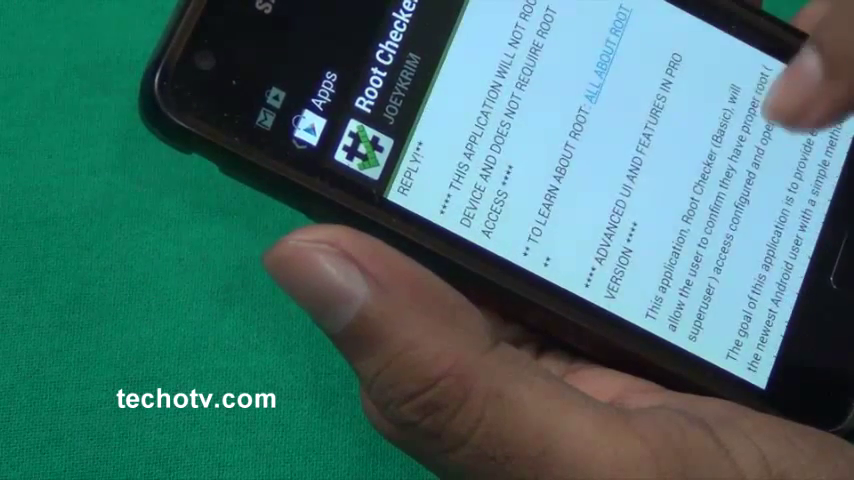
Scroll the Play Store listing for Root Checker by joeykrim before installing it.
{"action": "scroll", "scroll_direction": "down", "scroll_amount": 3}
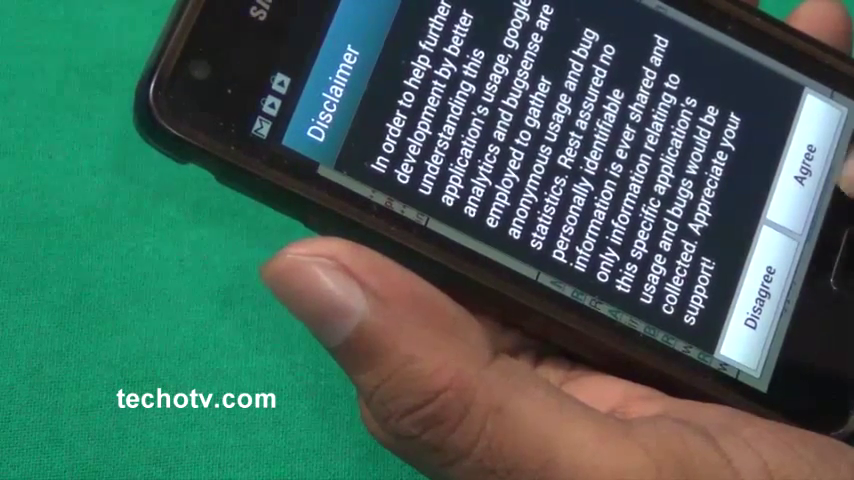
Agree to Root Checker's analytics disclaimer on first run.
{"action": "left_click", "coordinate": [810, 160]}
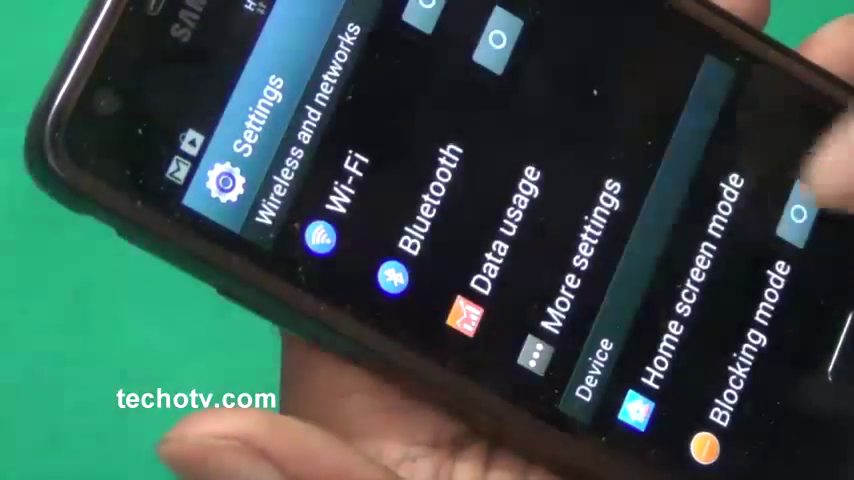
Scroll Settings down to About device showing GT-I9100 on Android 4.1.2.
{"action": "scroll", "scroll_direction": "down", "scroll_amount": 3}
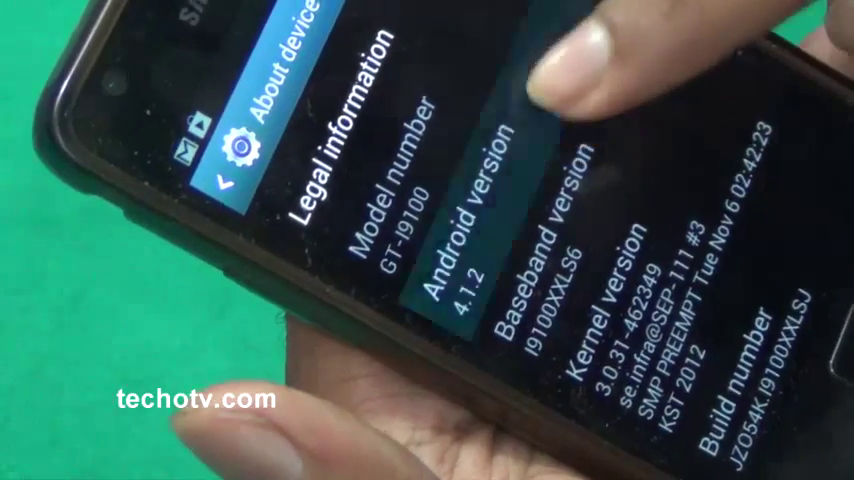
{"action": "scroll", "scroll_direction": "down", "scroll_amount": 3}
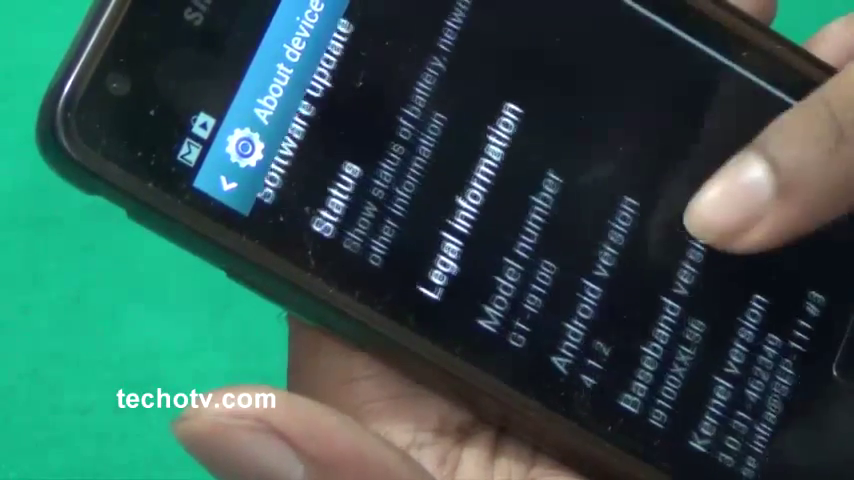